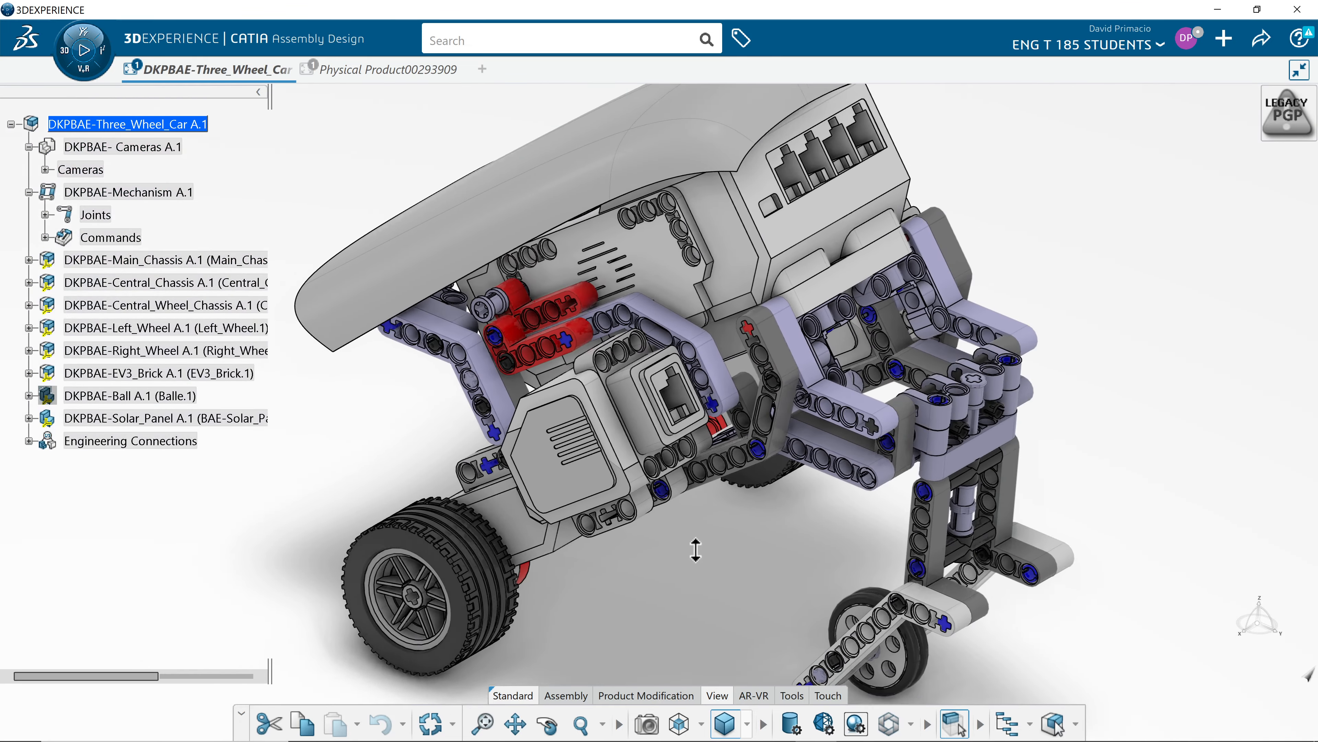
# Orbit the car assembly to view another side, then return it to its original orientation.
pyautogui.moveTo(695, 548); pyautogui.dragTo(641, 458)
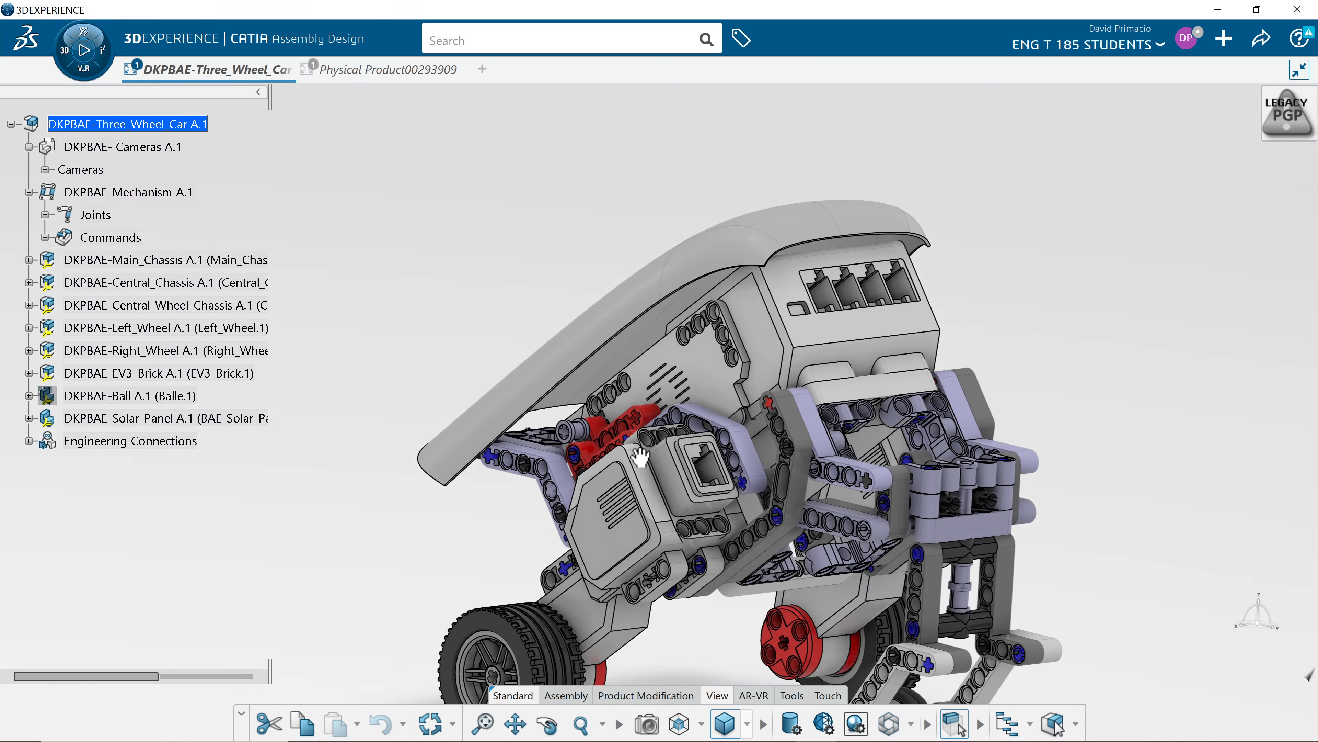
pyautogui.moveTo(639, 457); pyautogui.dragTo(664, 556)
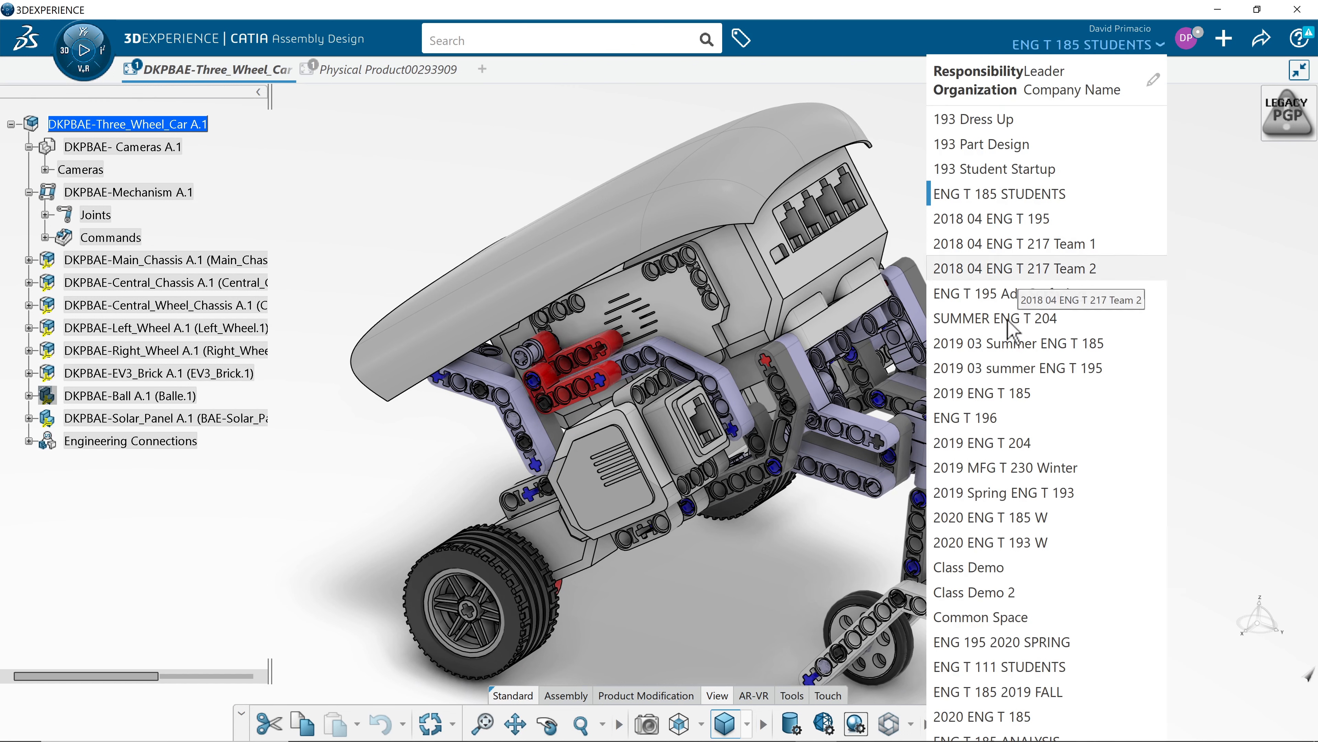
pyautogui.click(1153, 79)
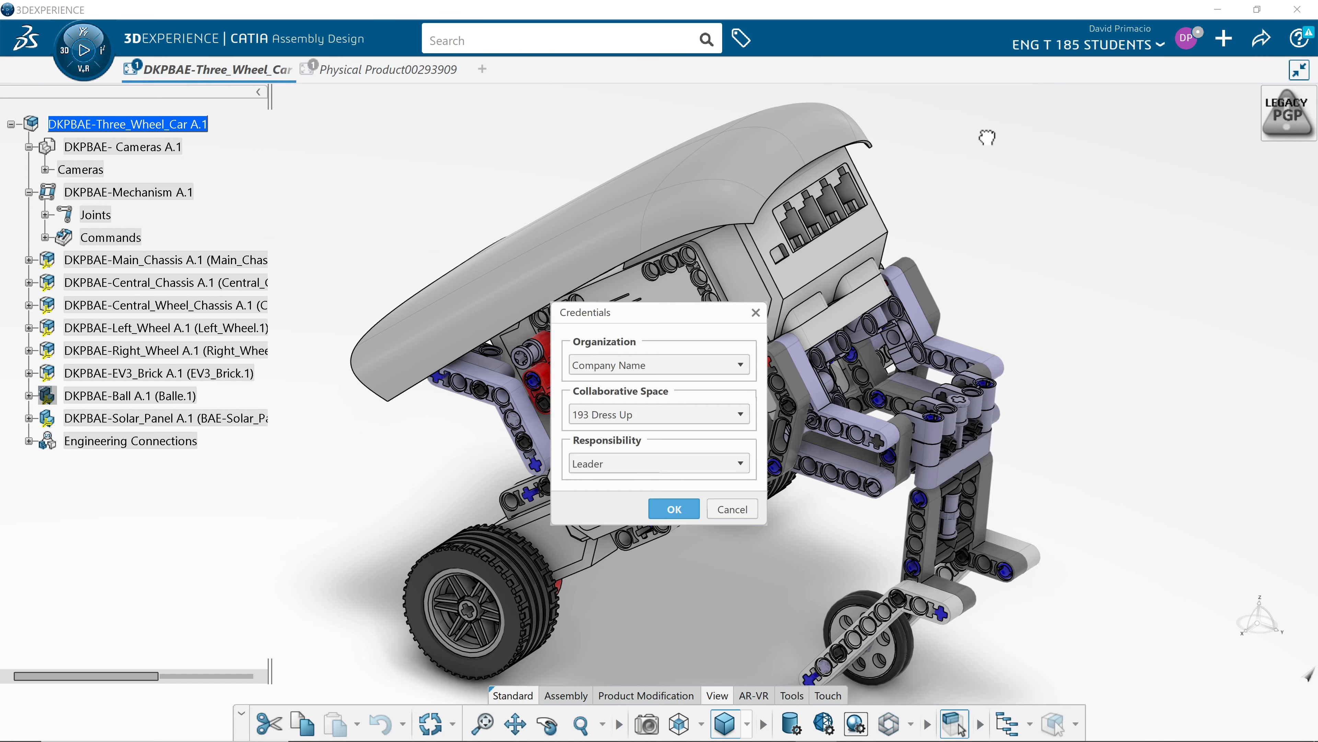
pyautogui.click(673, 508)
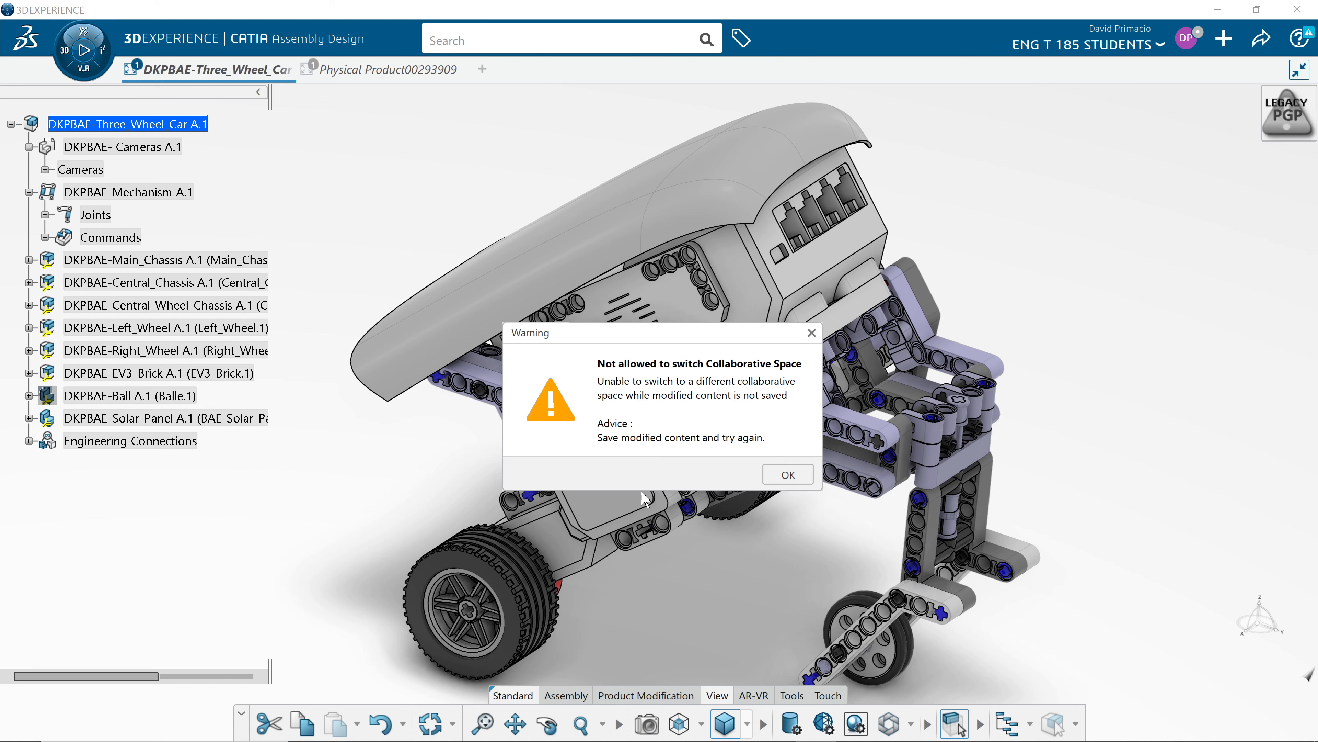
pyautogui.click(787, 474)
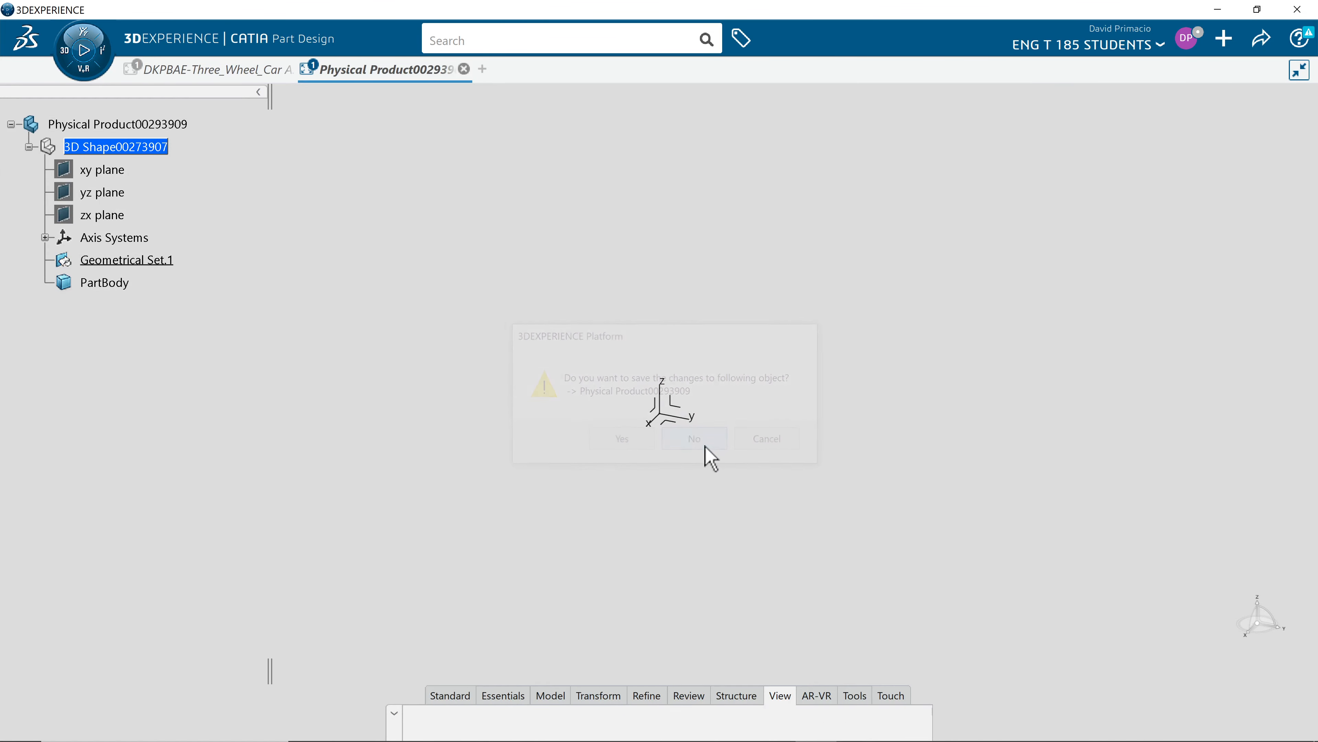
# Close the Physical Product part without saving, then close the DKPBAE-Three_Wheel_Car assembly.
pyautogui.click(694, 438)
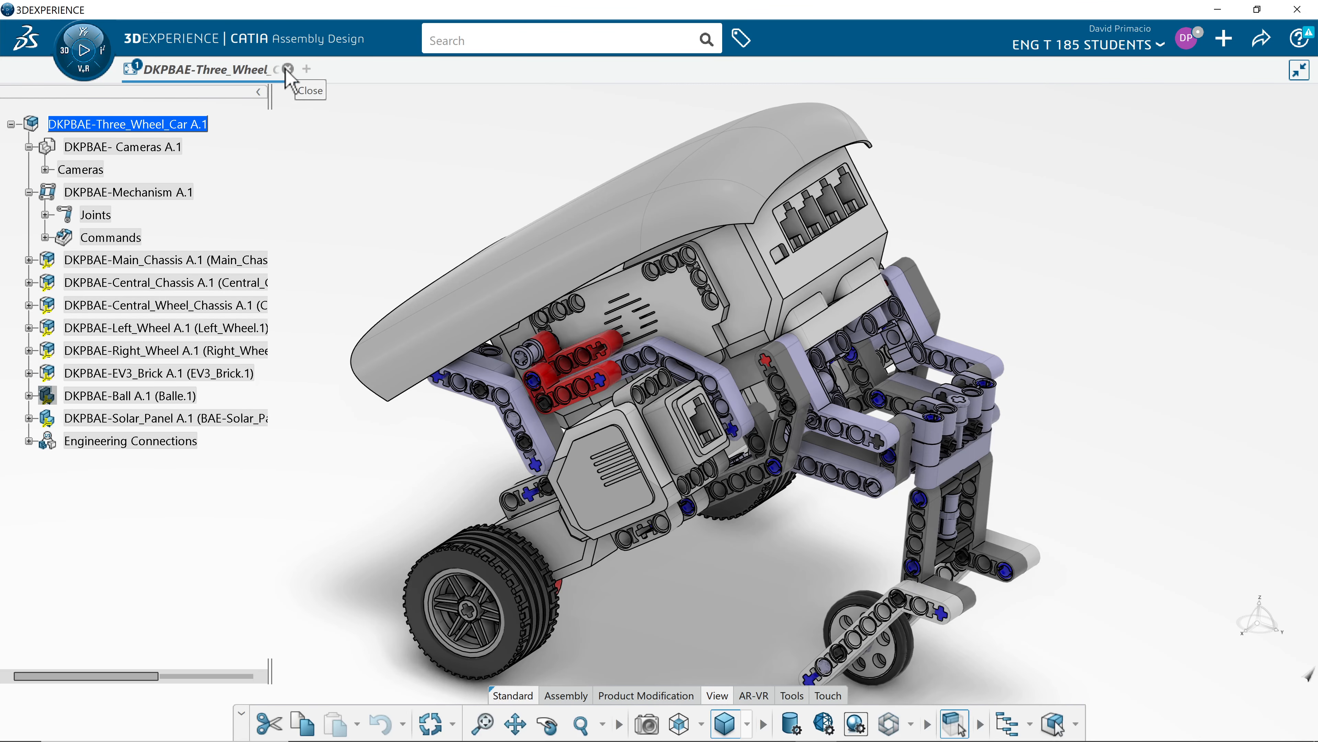
pyautogui.click(289, 69)
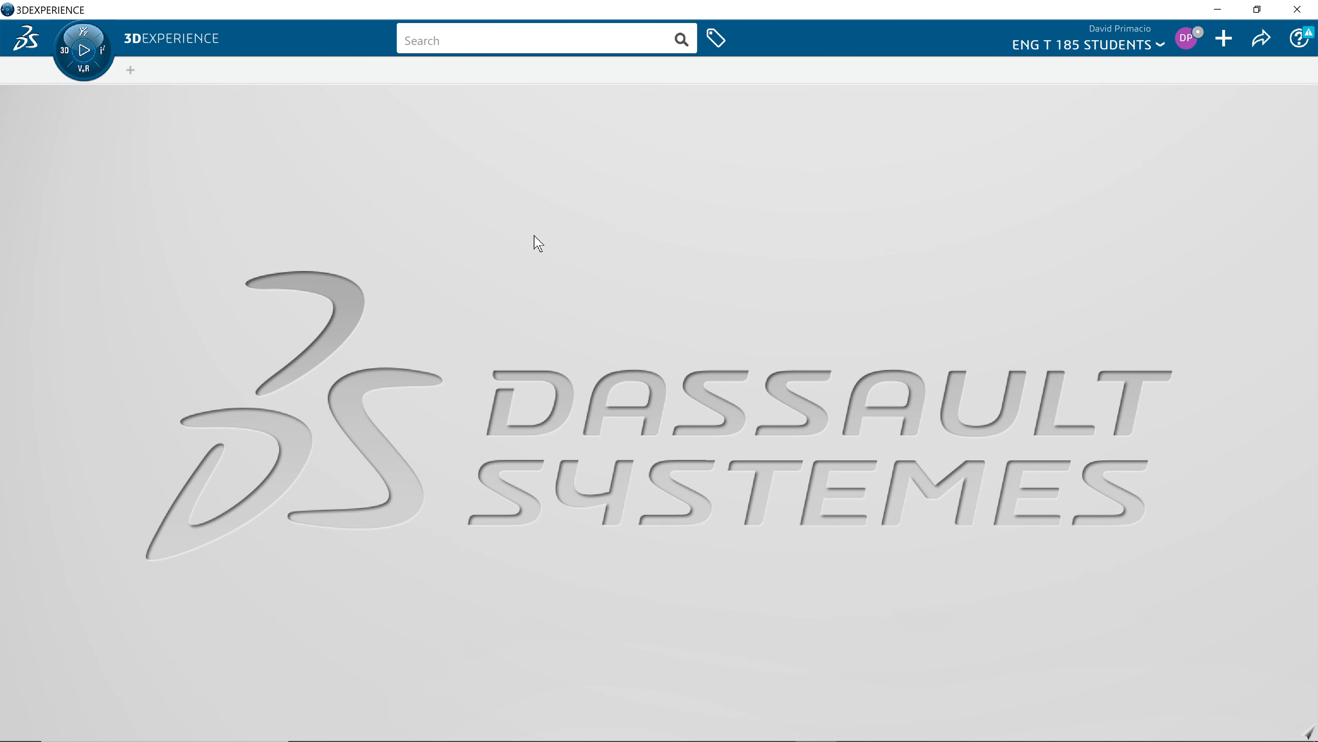
pyautogui.moveTo(199, 225)
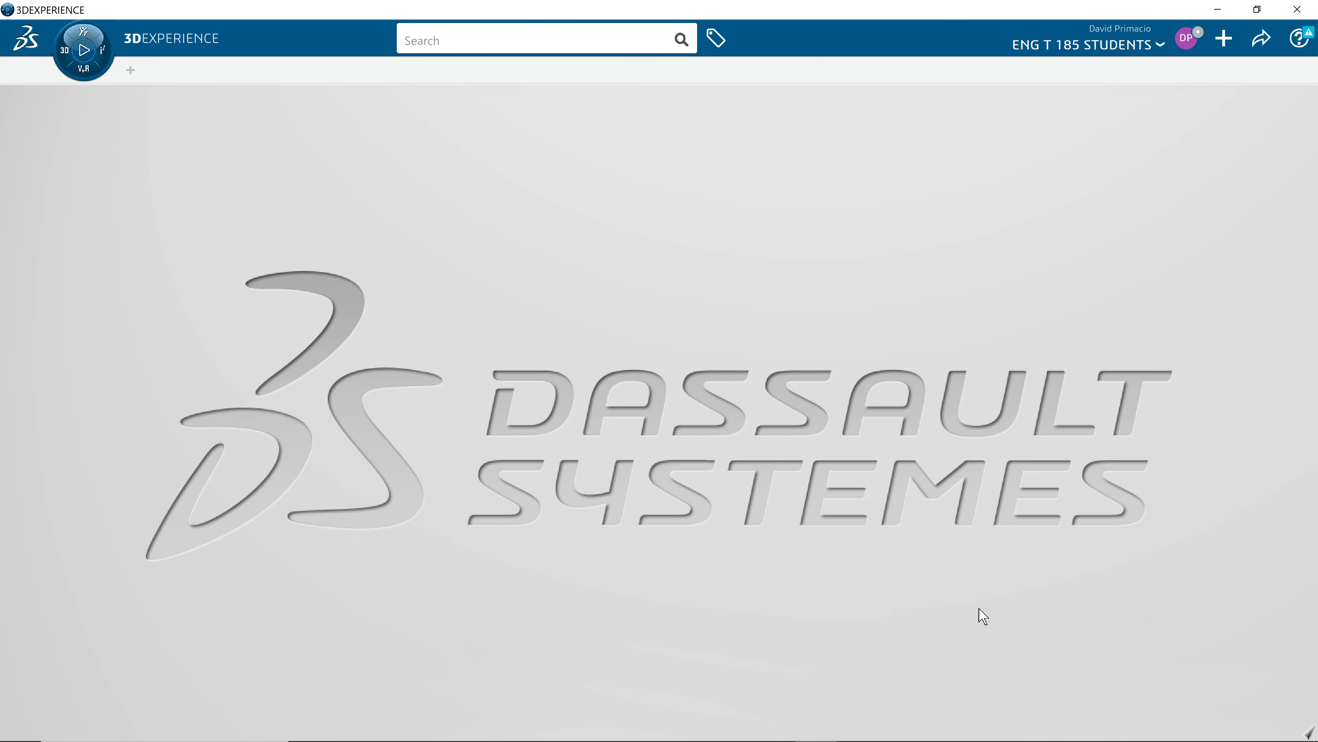
pyautogui.moveTo(780, 501)
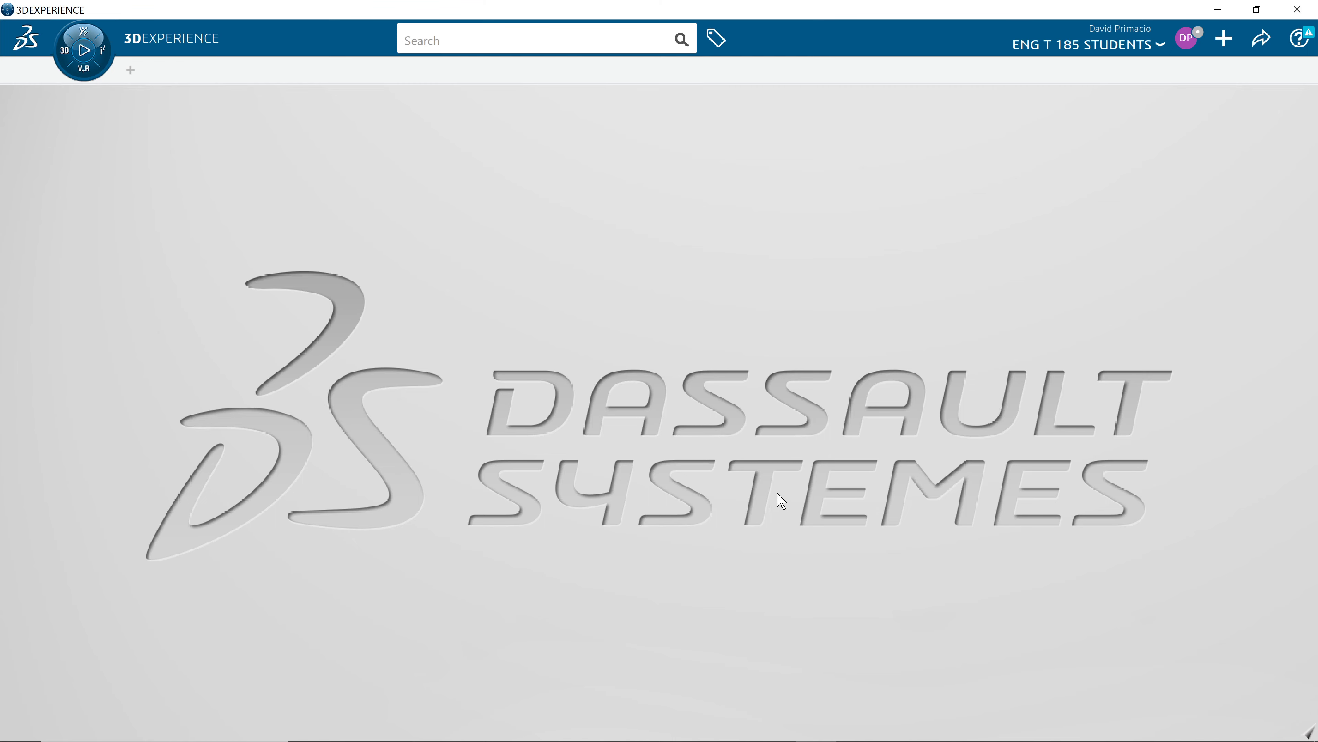
pyautogui.moveTo(1170, 69)
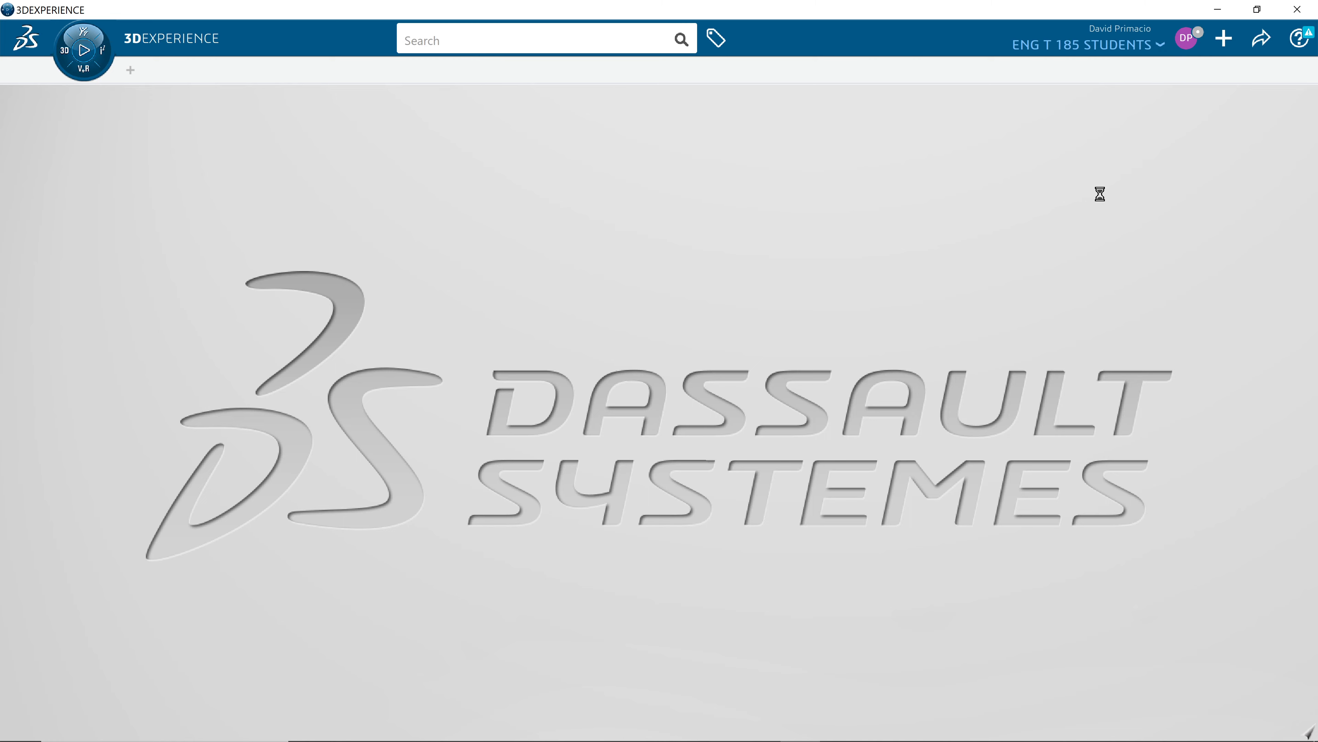
pyautogui.click(1084, 45)
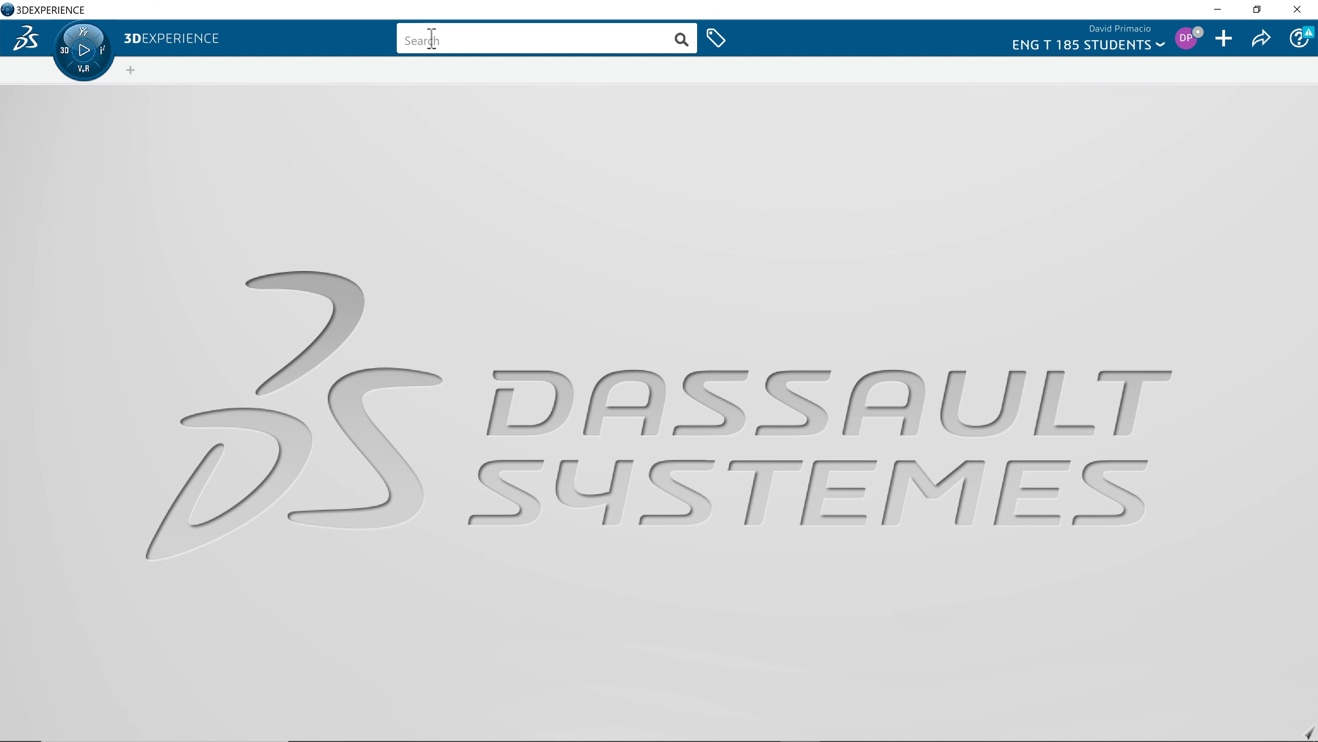
# Search the platform for 'dkp' and pick the DKPBAE-Three_Wheel_Car result among the 45 hits.
pyautogui.click(544, 38)
pyautogui.write('dkp')
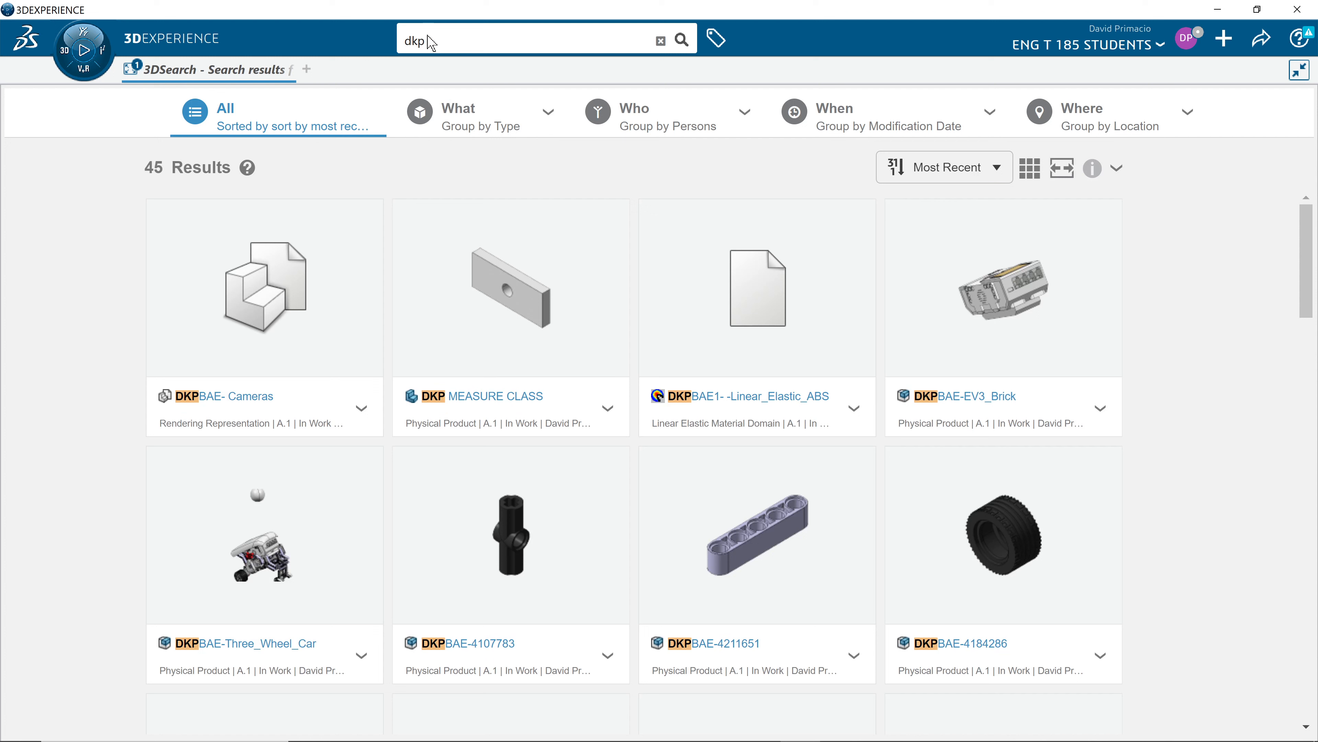
pyautogui.click(264, 288)
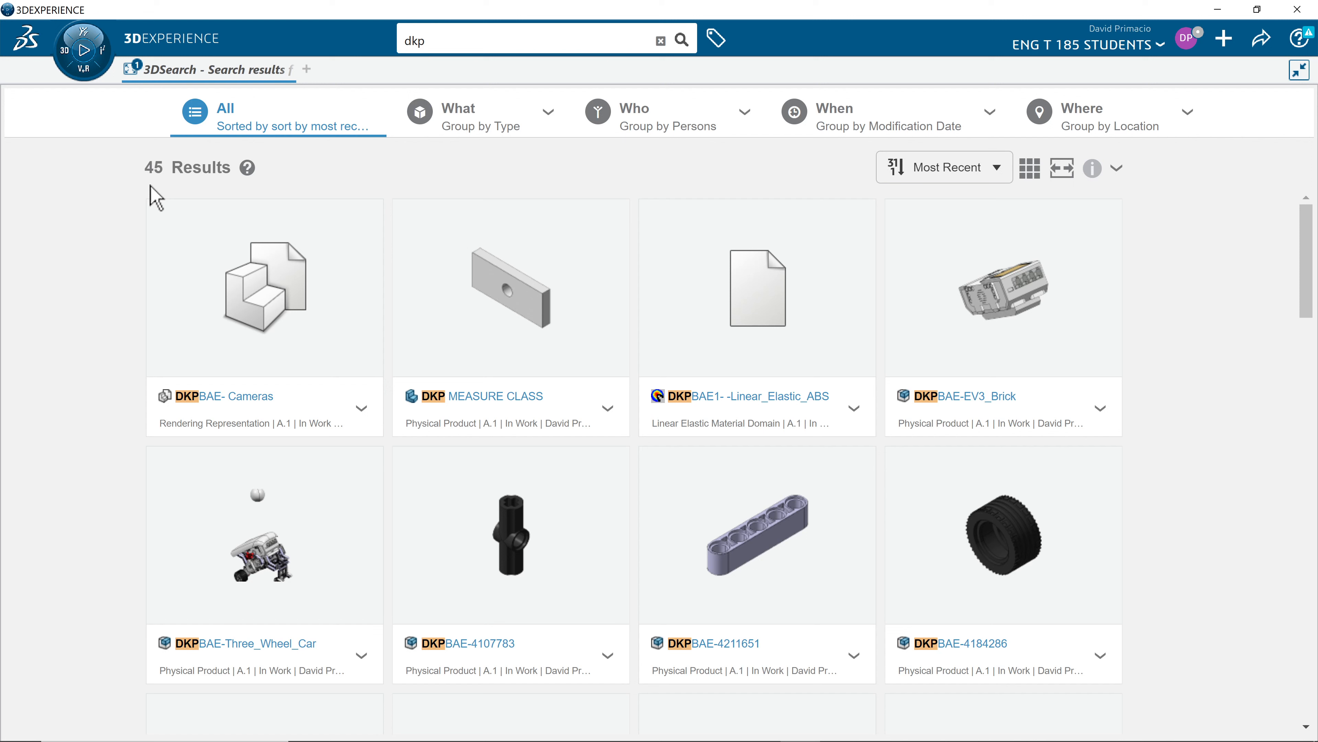
pyautogui.click(263, 535)
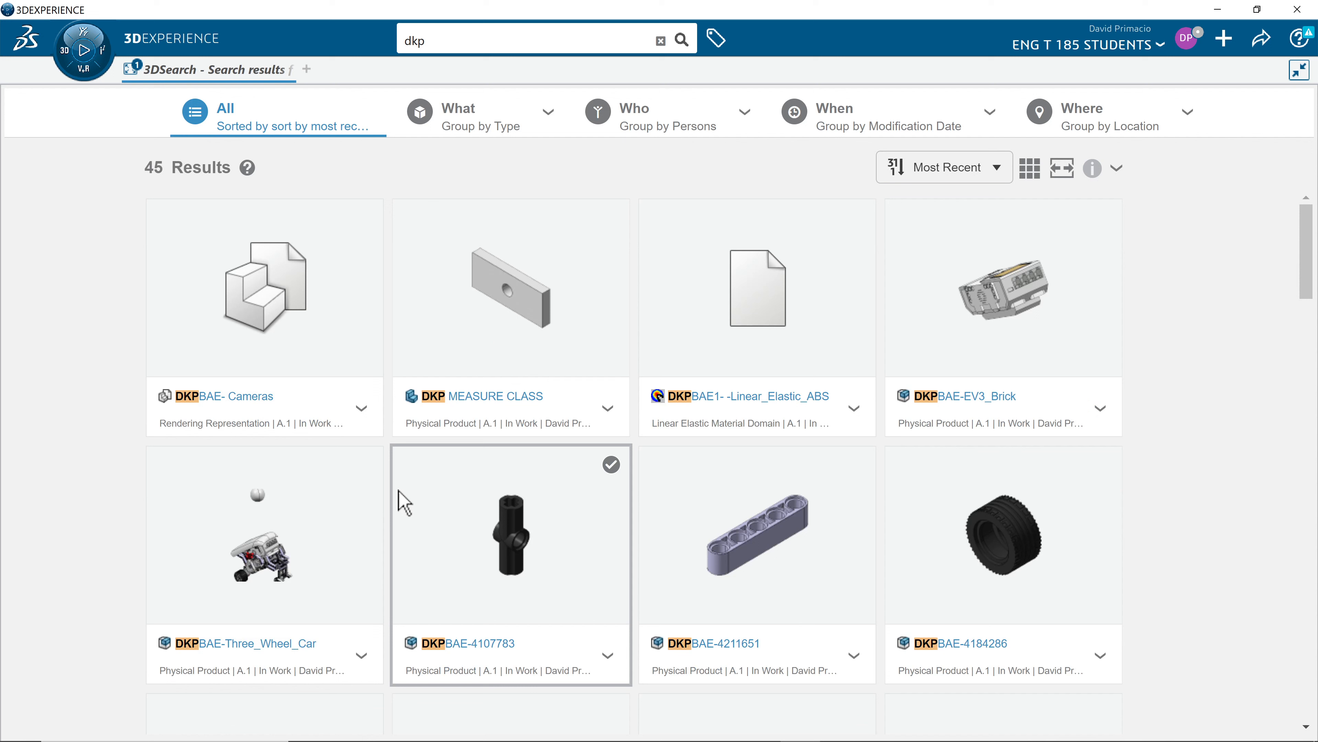
pyautogui.moveTo(269, 563)
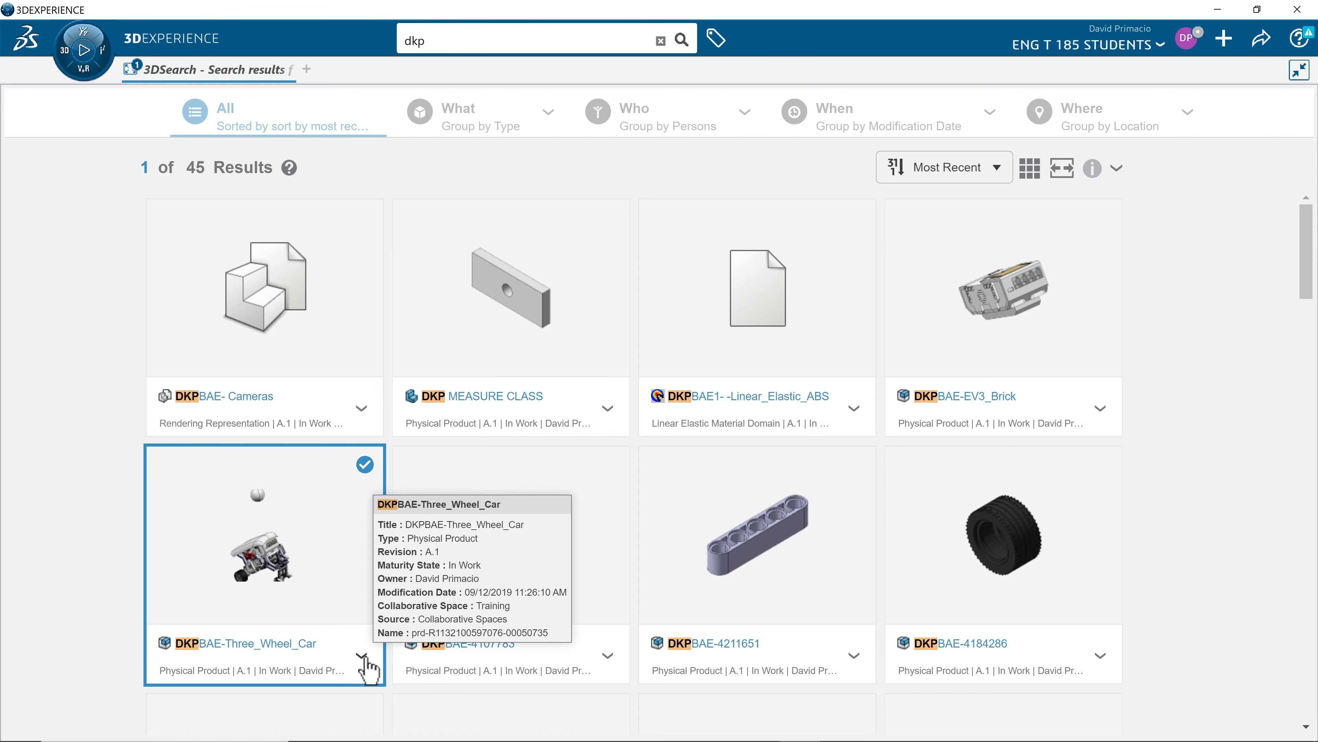
# Open the DKPBAE-Three_Wheel_Car result so the assembly reloads in Assembly Design.
pyautogui.rightClick(261, 538)
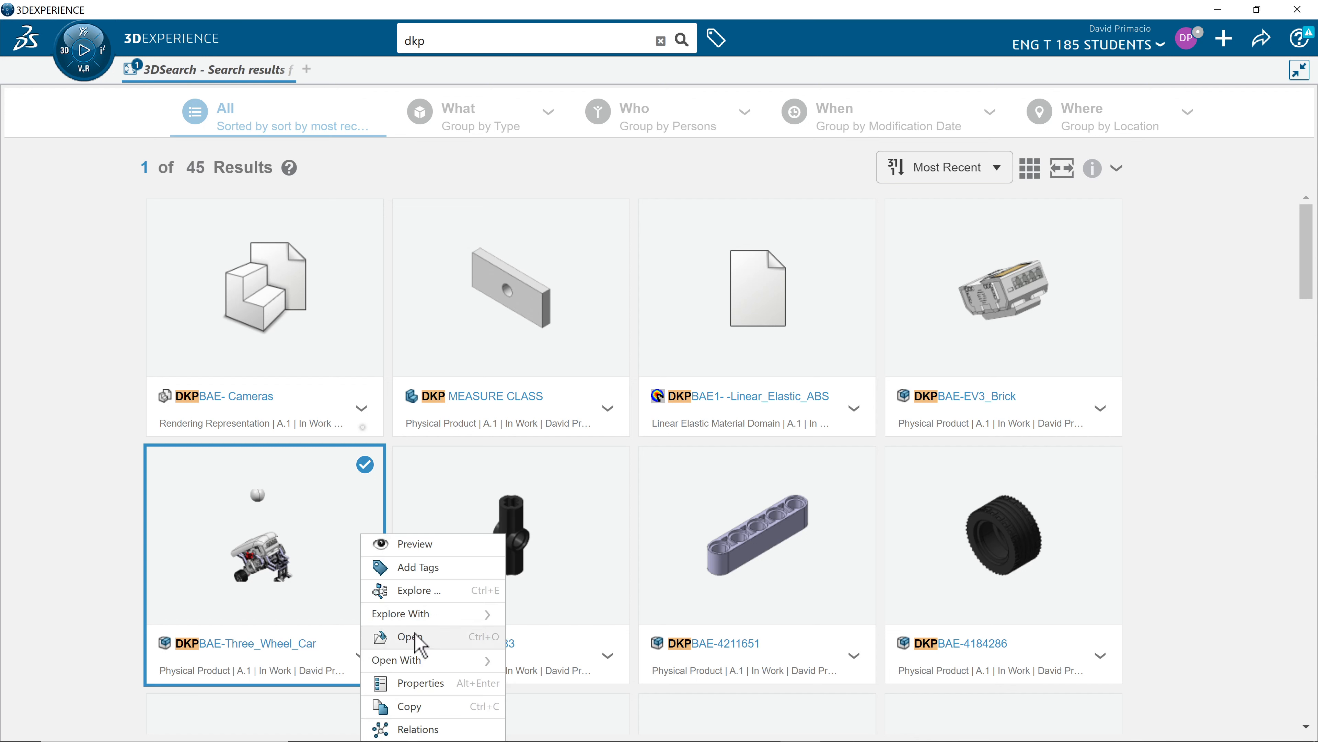
pyautogui.click(409, 637)
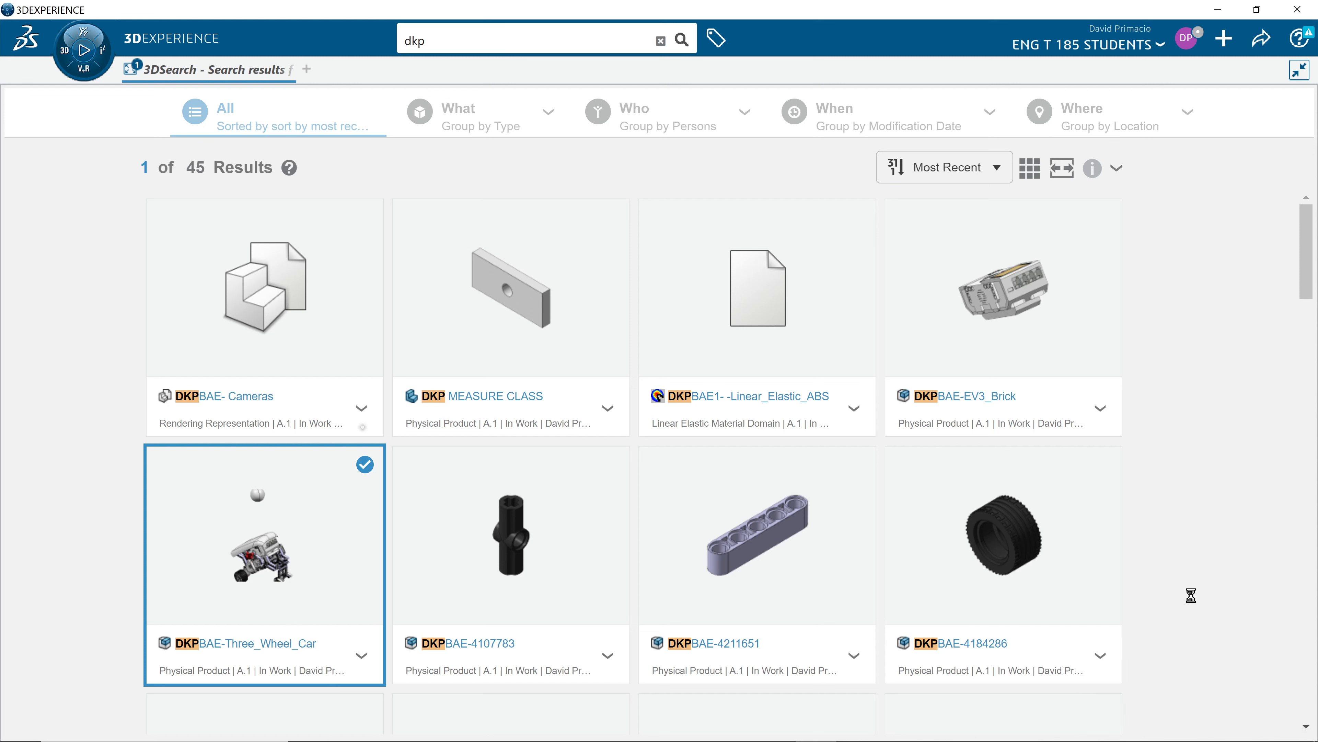
pyautogui.doubleClick(263, 534)
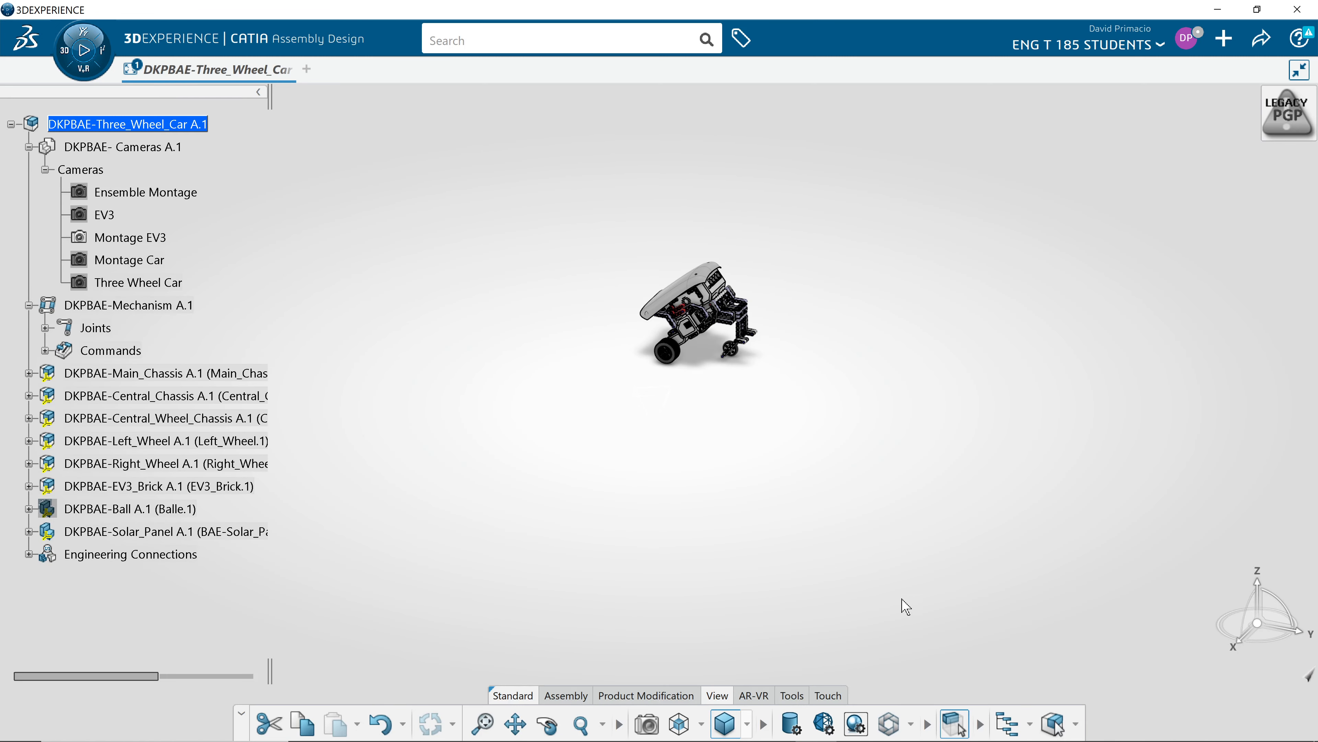
pyautogui.moveTo(797, 564)
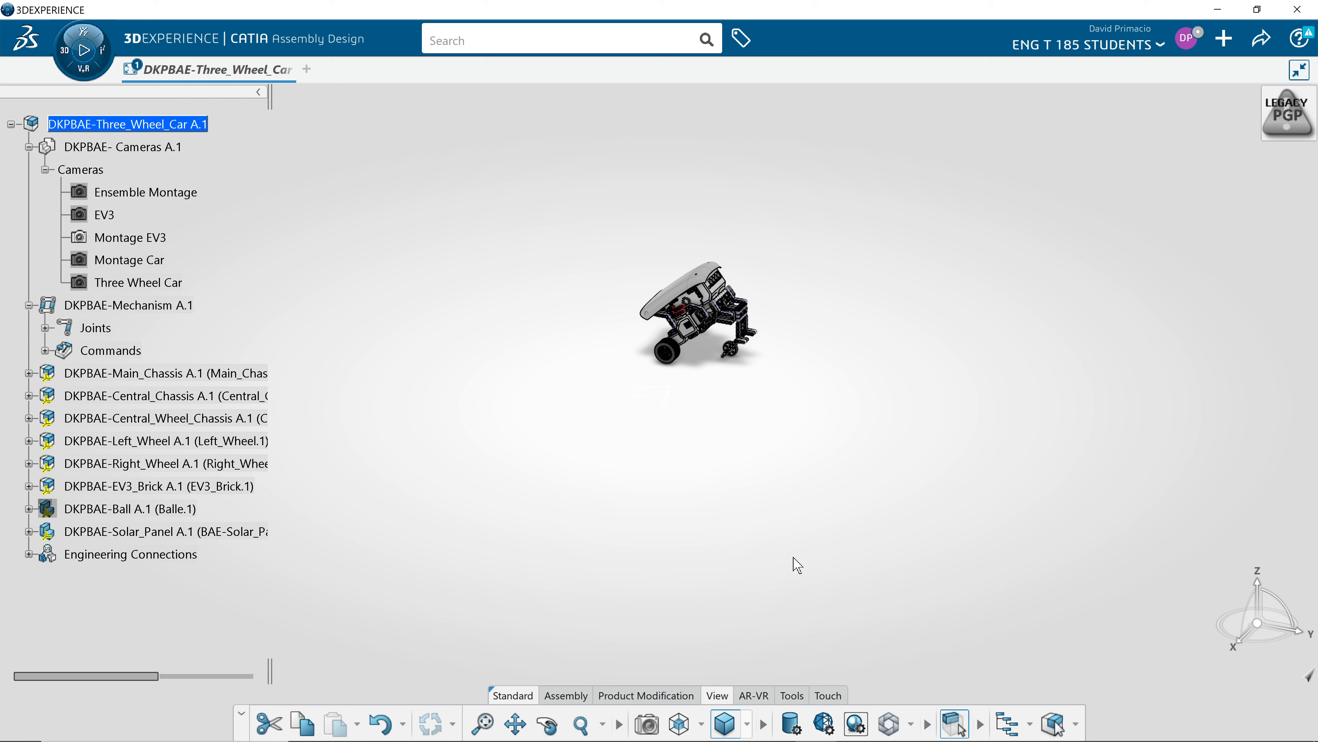